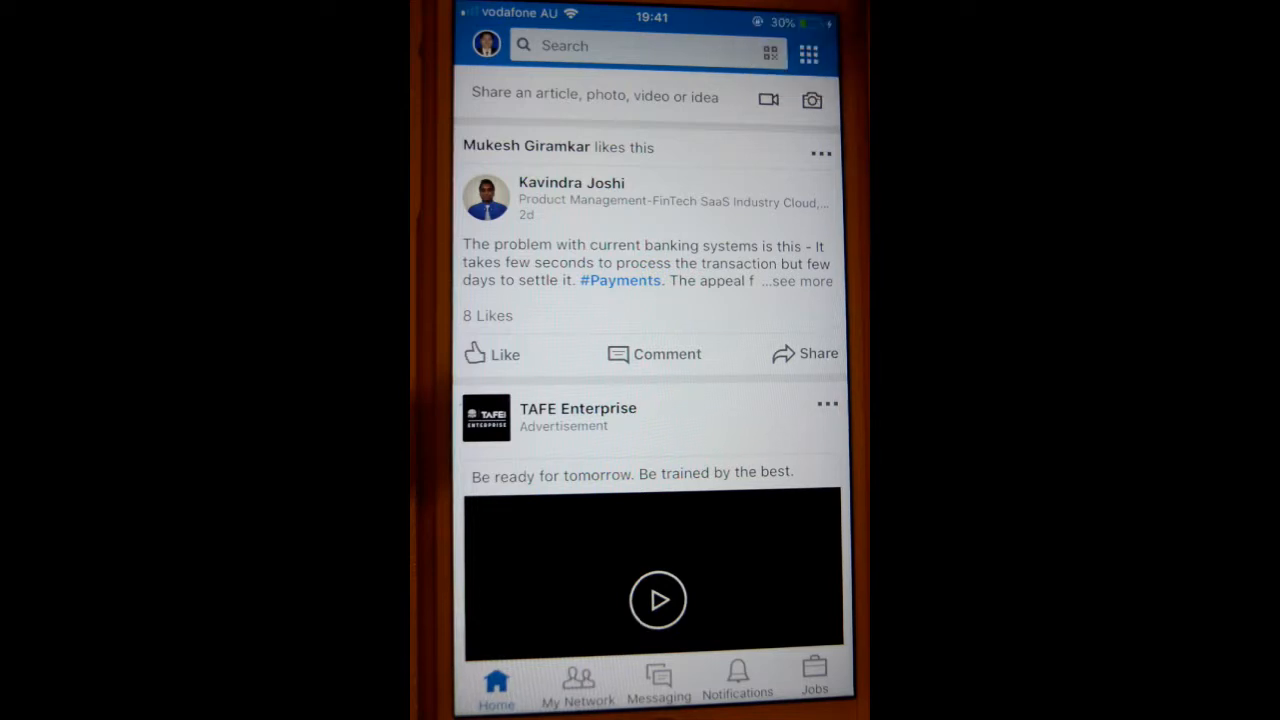
# Switch from the home feed to the LinkedIn Code QR scanner via the icon beside the search bar.
pyautogui.click(772, 54)
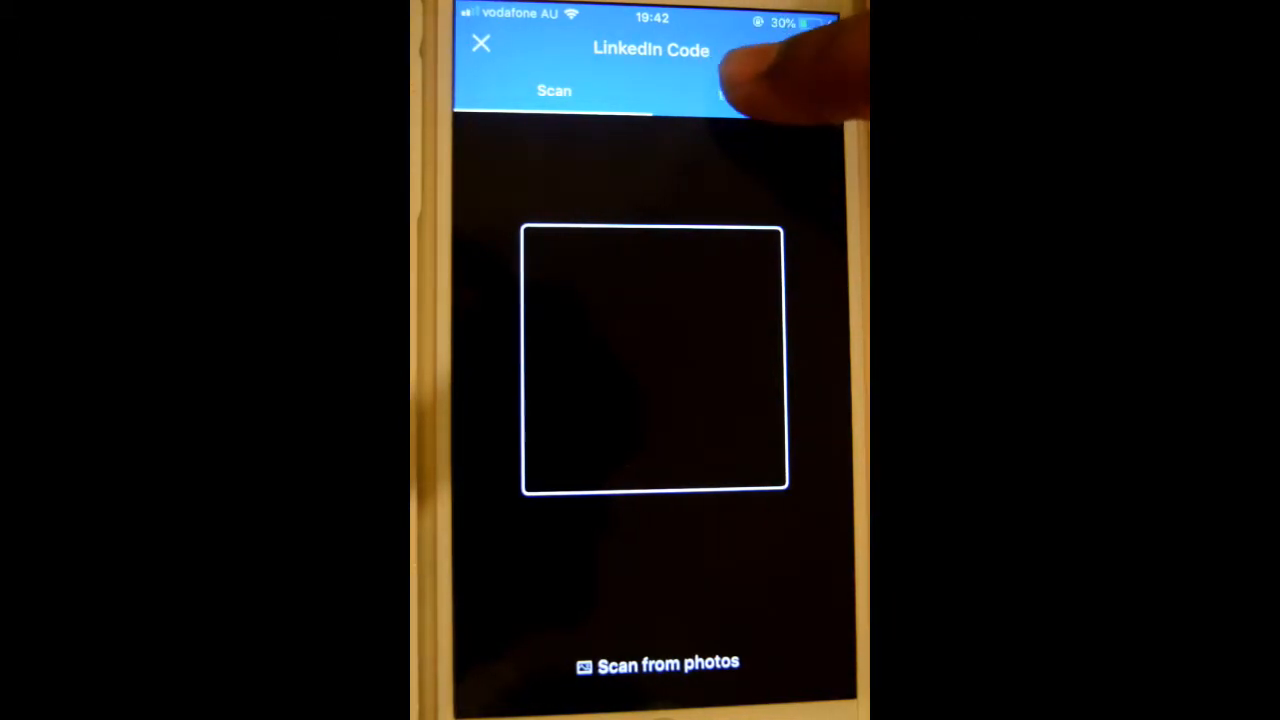
# Display my own LinkedIn QR code under My code and bring up the Share my code sheet.
pyautogui.click(746, 96)
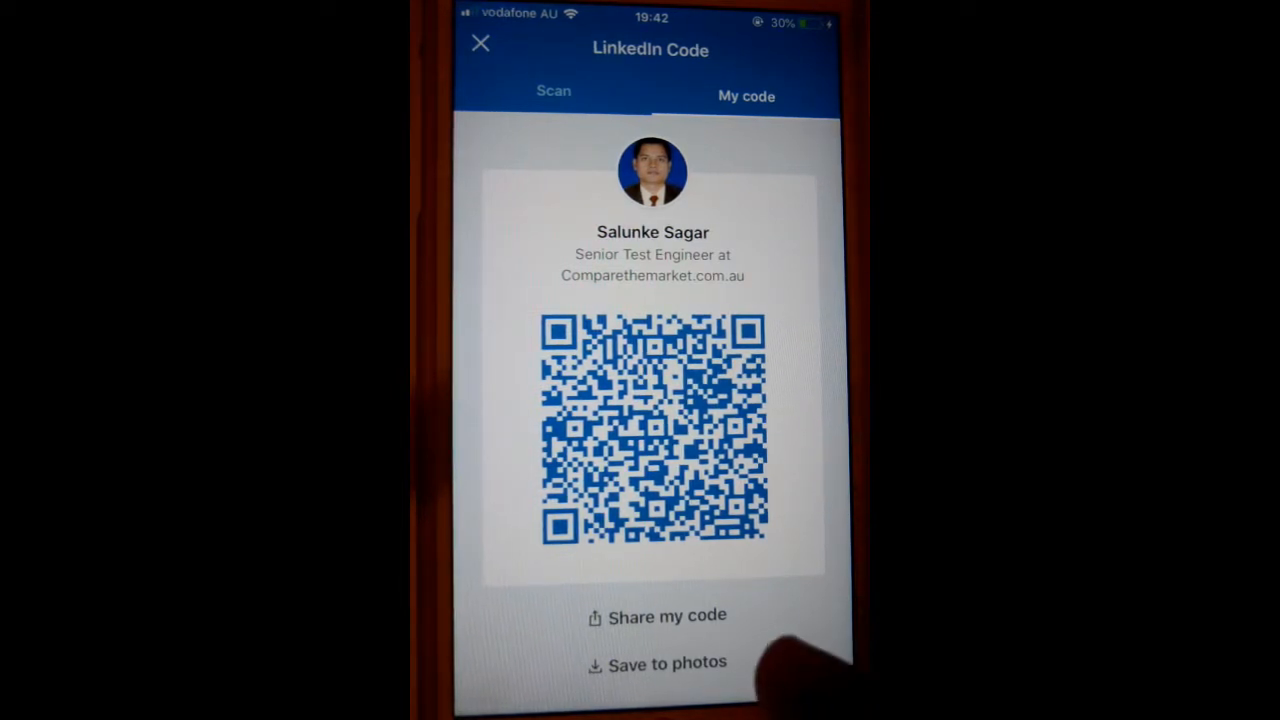
pyautogui.click(656, 616)
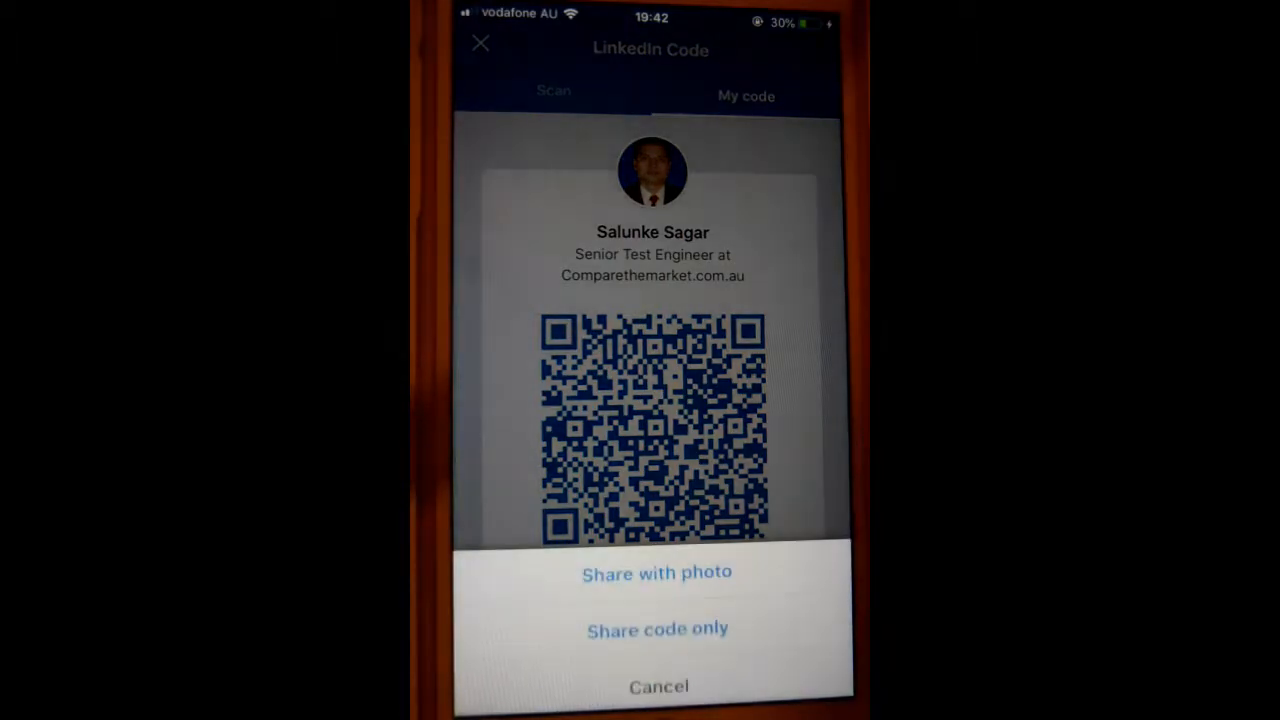